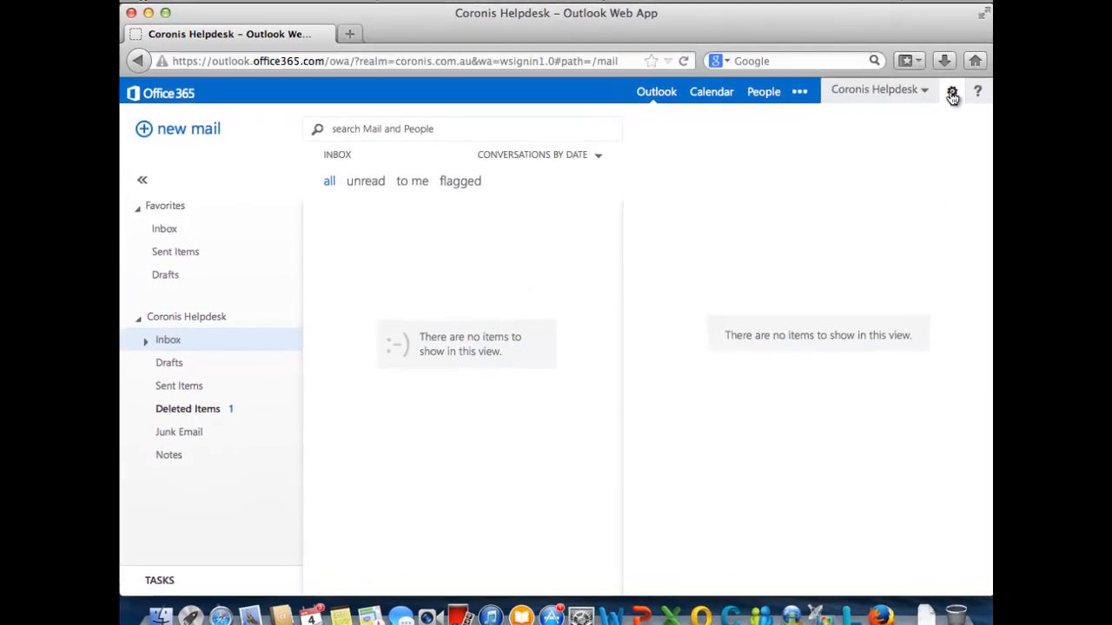
Reach the Outlook mail settings page showing the email signature box via the gear menu.
left_click(957, 92)
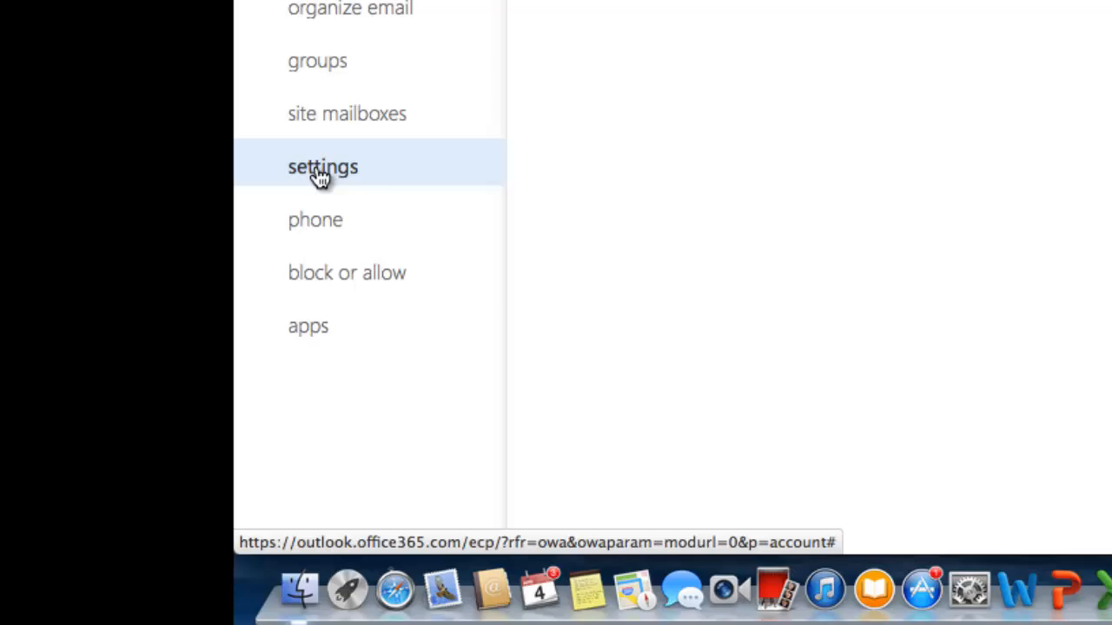
left_click(321, 167)
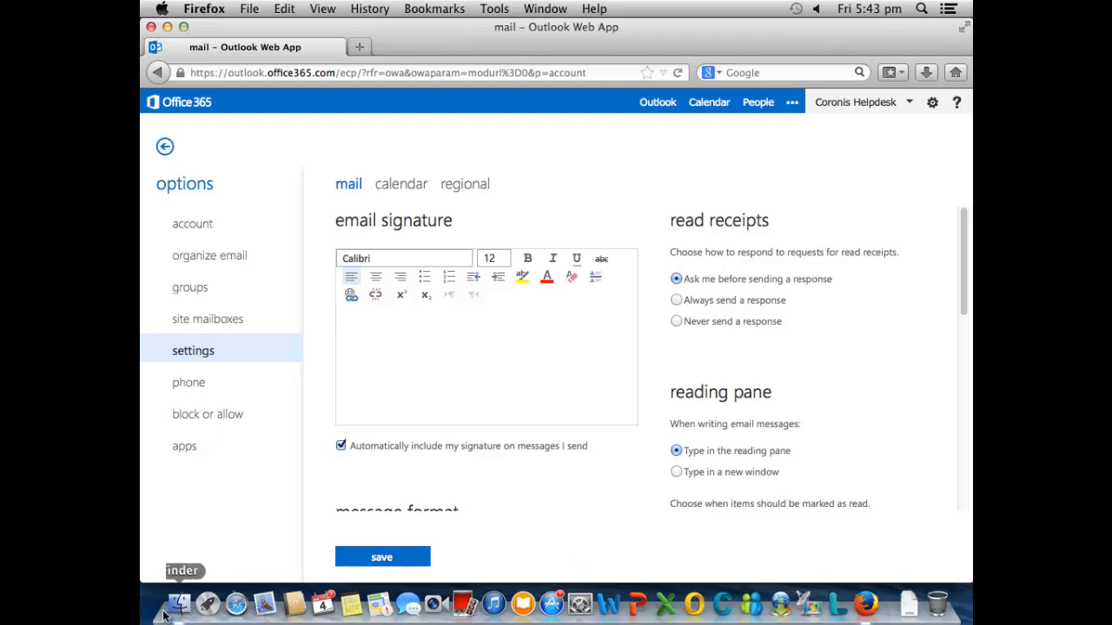
Open the saved HTML signature file from Documents in a browser tab.
left_click(180, 601)
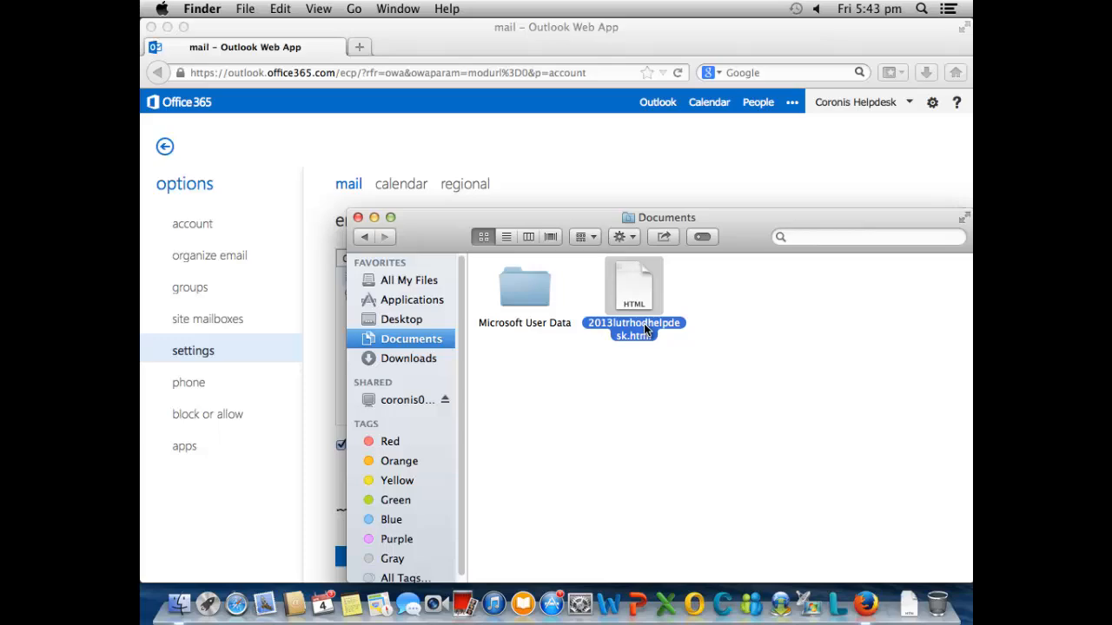
double_click(632, 285)
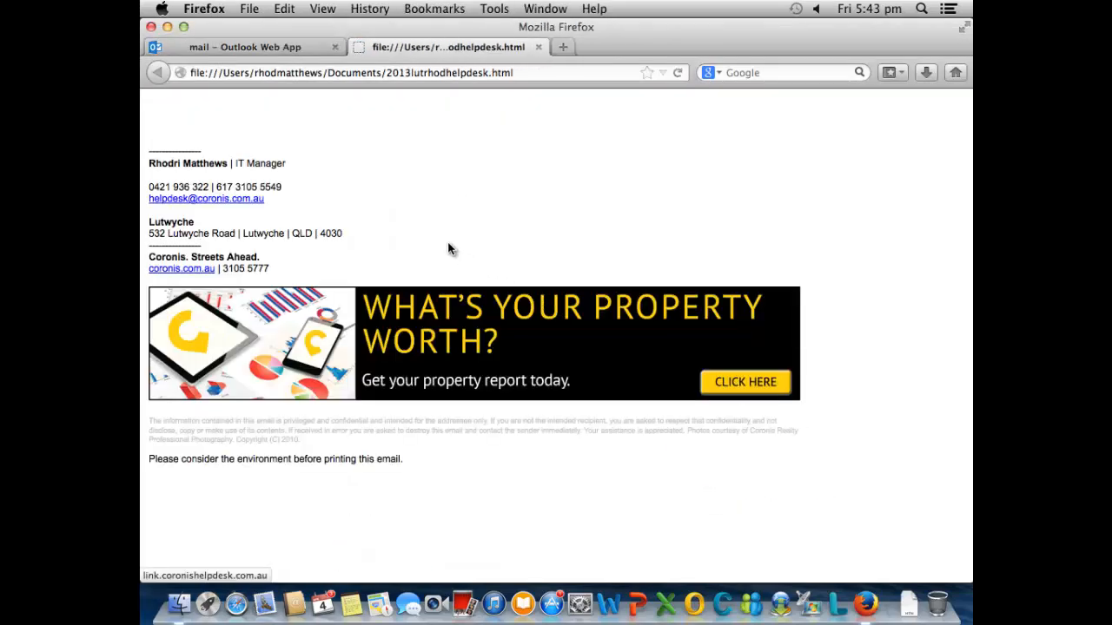
Select and copy the whole signature page, then return to the Outlook settings tab.
right_click(449, 250)
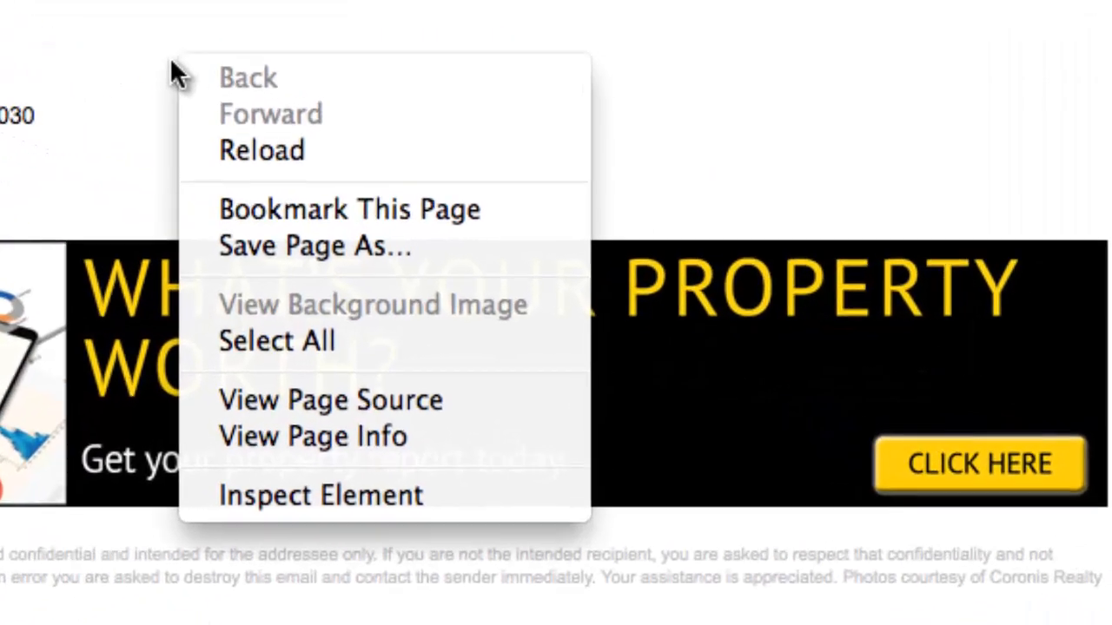
mouse_move(264, 356)
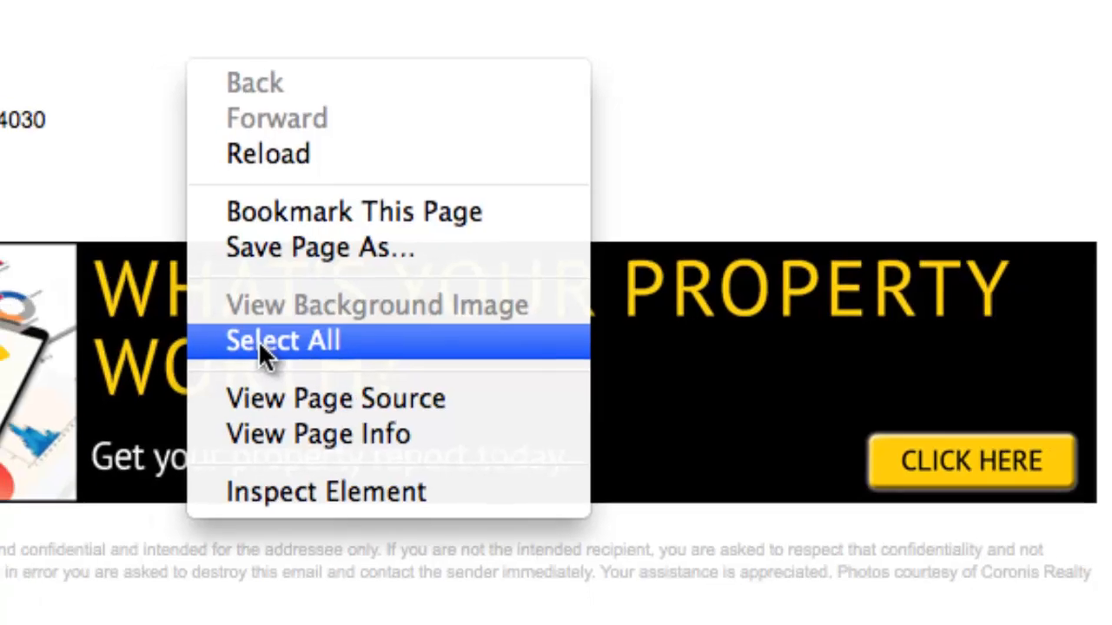
left_click(283, 341)
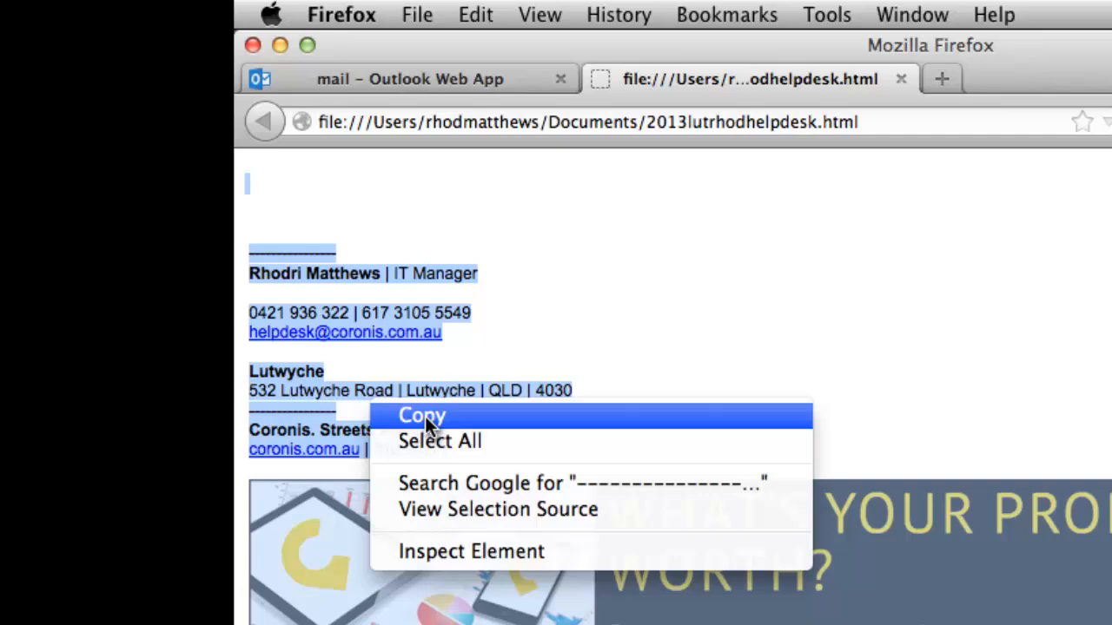
left_click(420, 415)
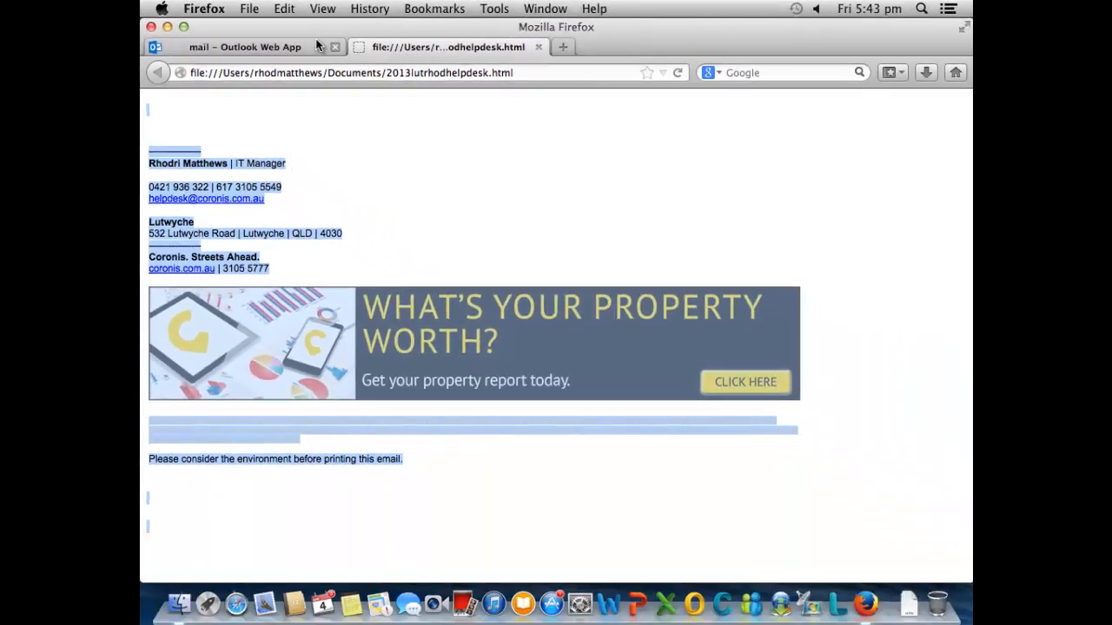
left_click(245, 47)
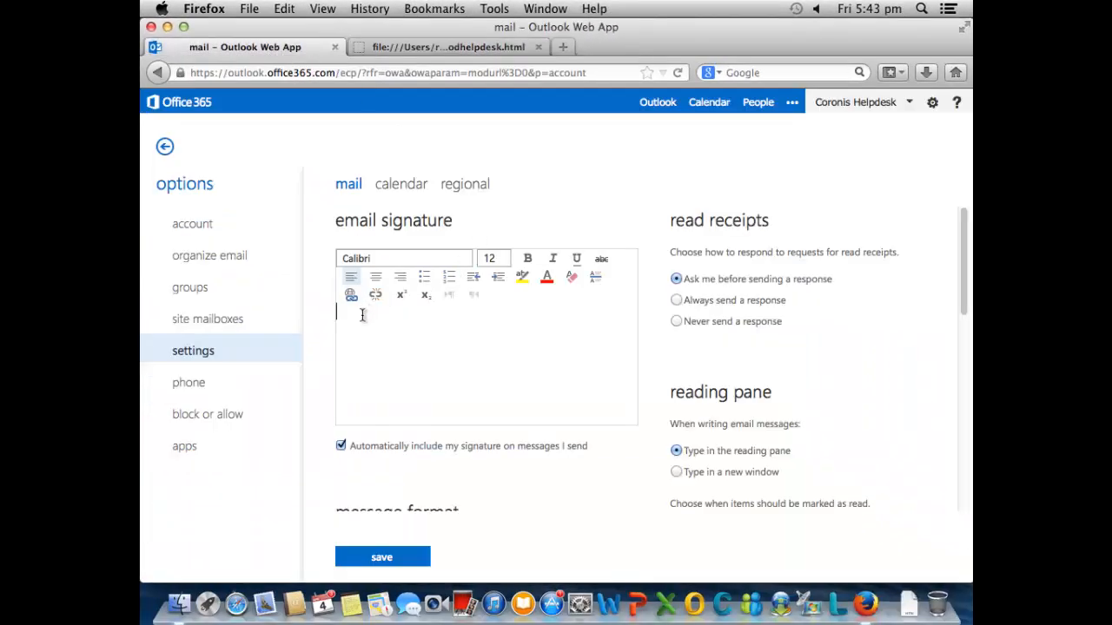
Paste the copied HTML signature, with name, phone numbers and banner, into the signature box.
scroll("down", 3)
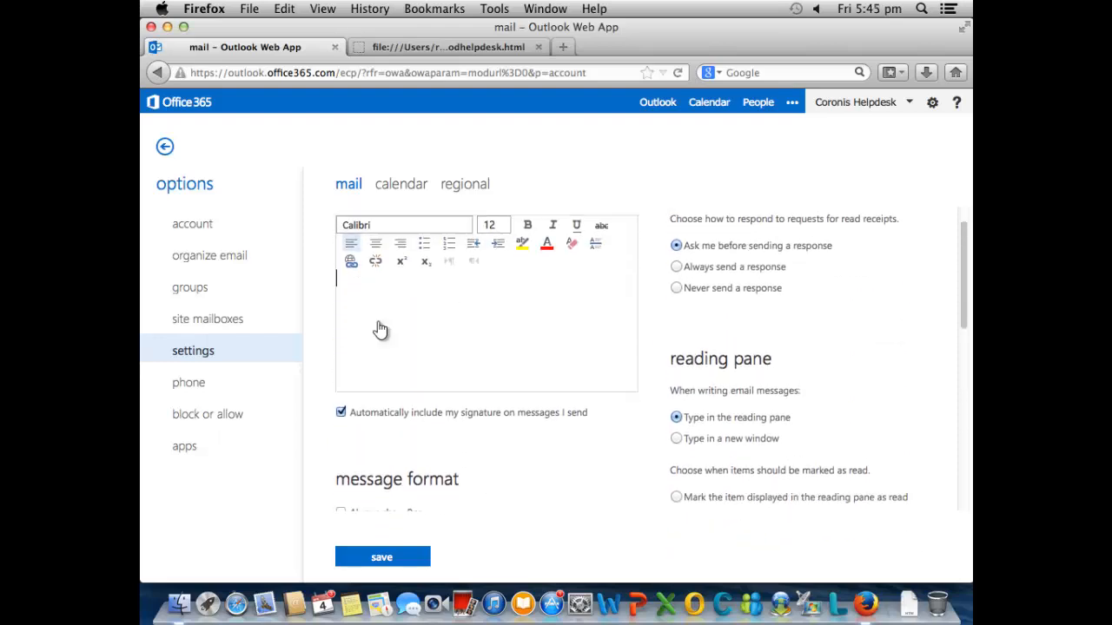
mouse_move(369, 285)
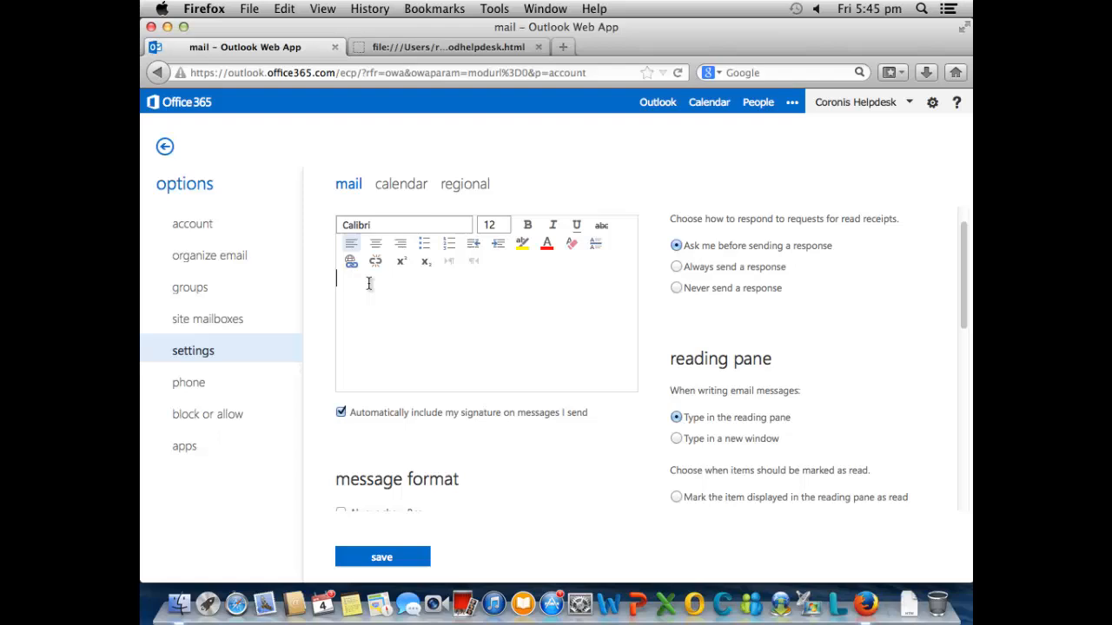
key("cmd+v")
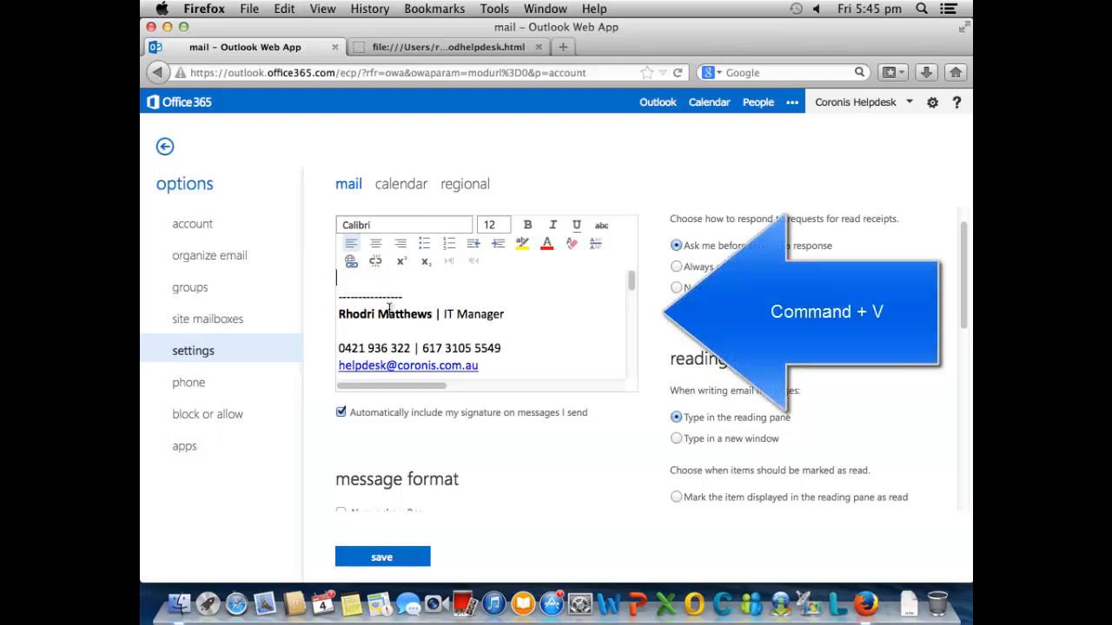
key("Cmd+V")
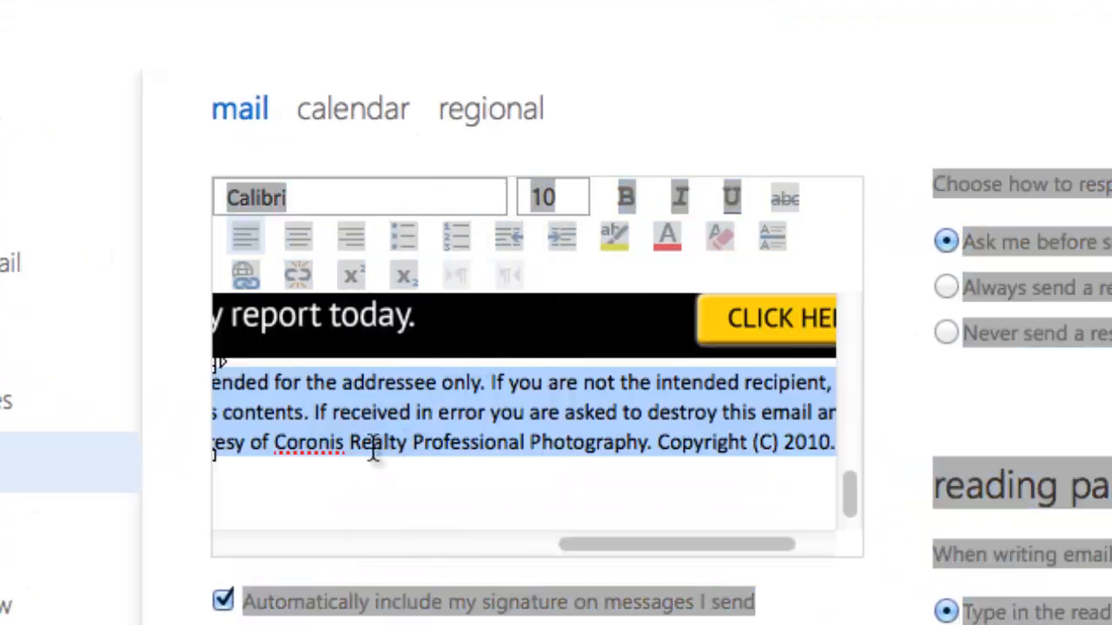
mouse_move(351, 274)
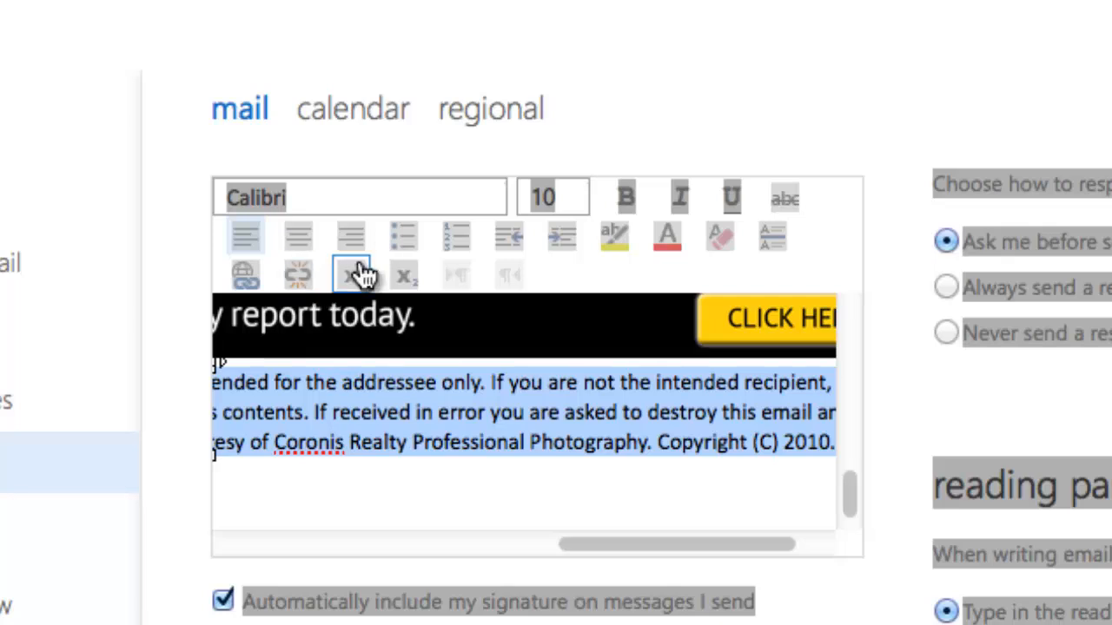
Bring up the text colour choices to recolour the disclaimer paragraph grey.
left_click(667, 236)
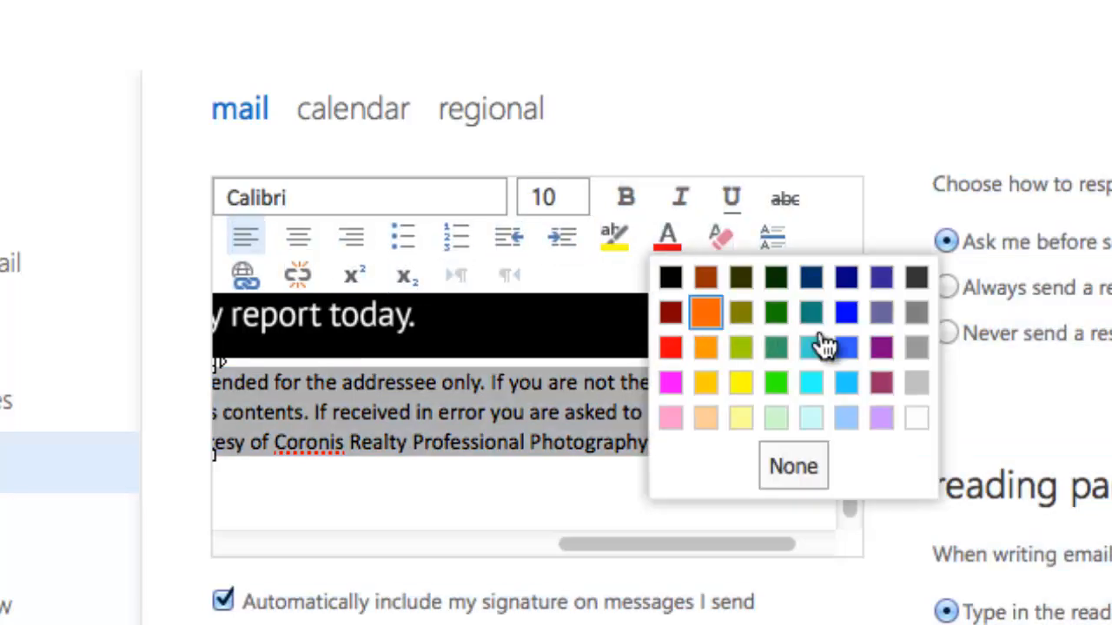